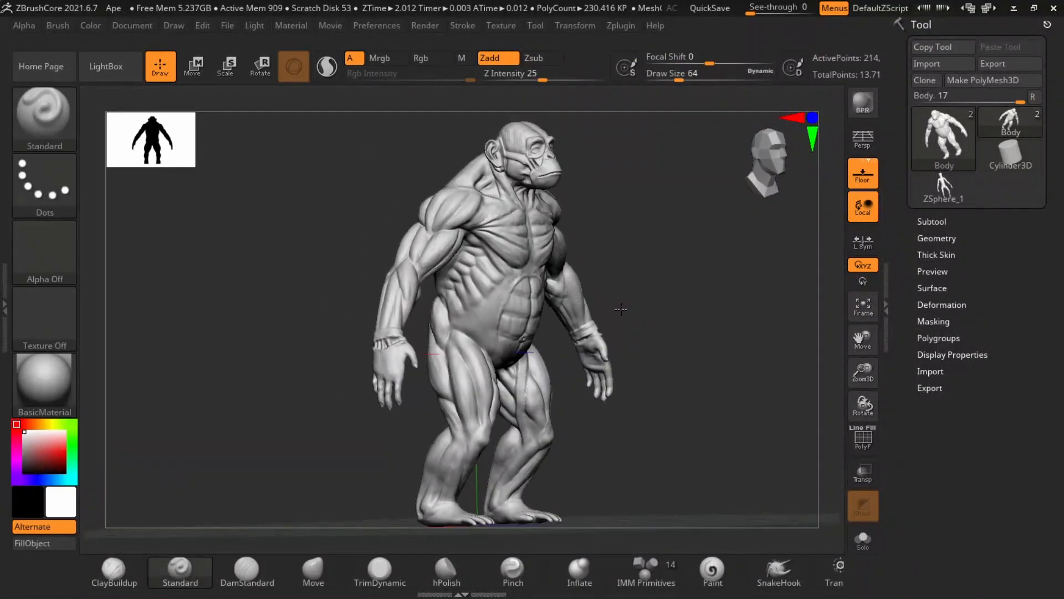
Reshape the mannequin's hips, thighs and legs into heavier ape proportions with the Move brush.
{"action": "left_click_drag", "start_coordinate": [611, 309], "coordinate": [496, 272]}
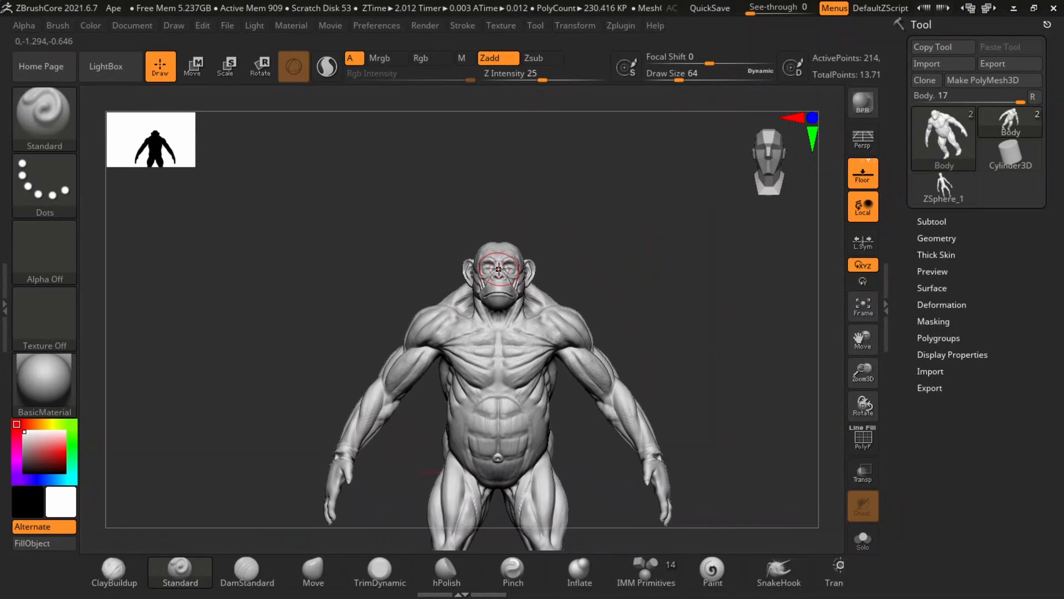
{"action": "left_click_drag", "start_coordinate": [495, 272], "coordinate": [643, 253]}
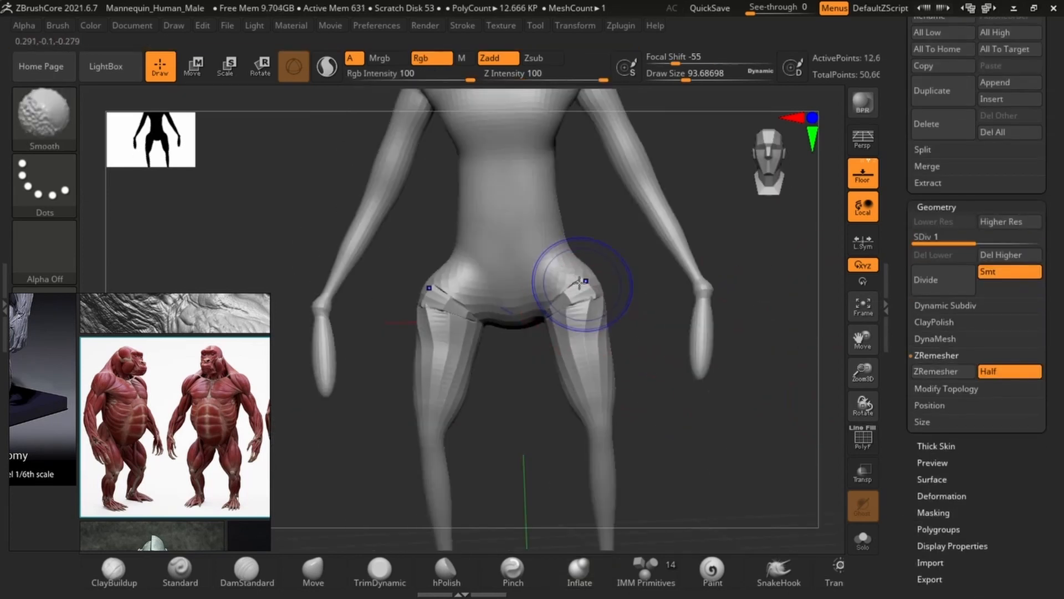
{"action": "left_click_drag", "start_coordinate": [580, 285], "coordinate": [591, 377]}
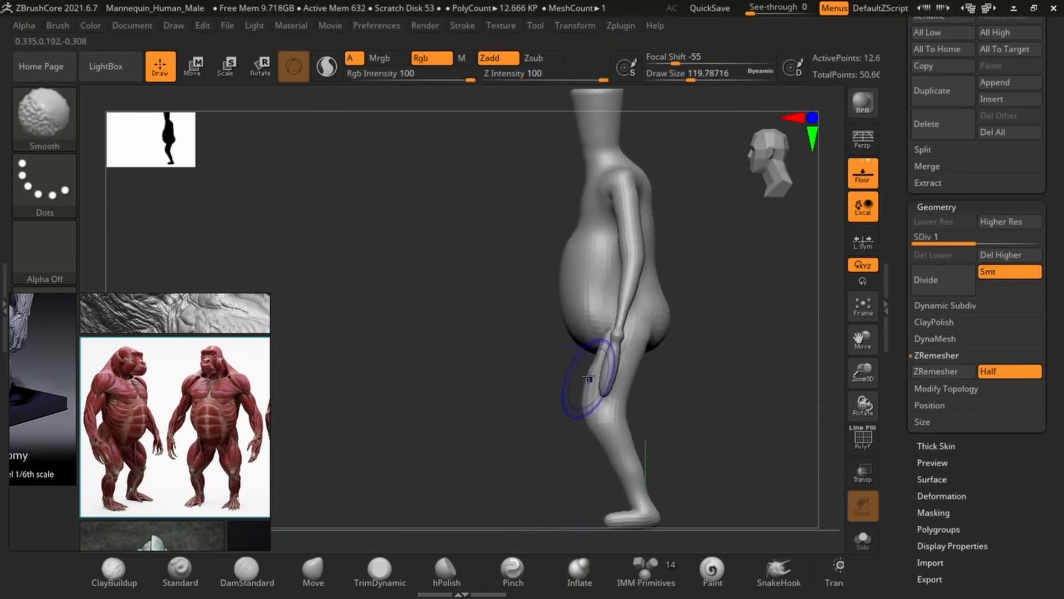
{"action": "left_click_drag", "start_coordinate": [598, 367], "coordinate": [628, 303]}
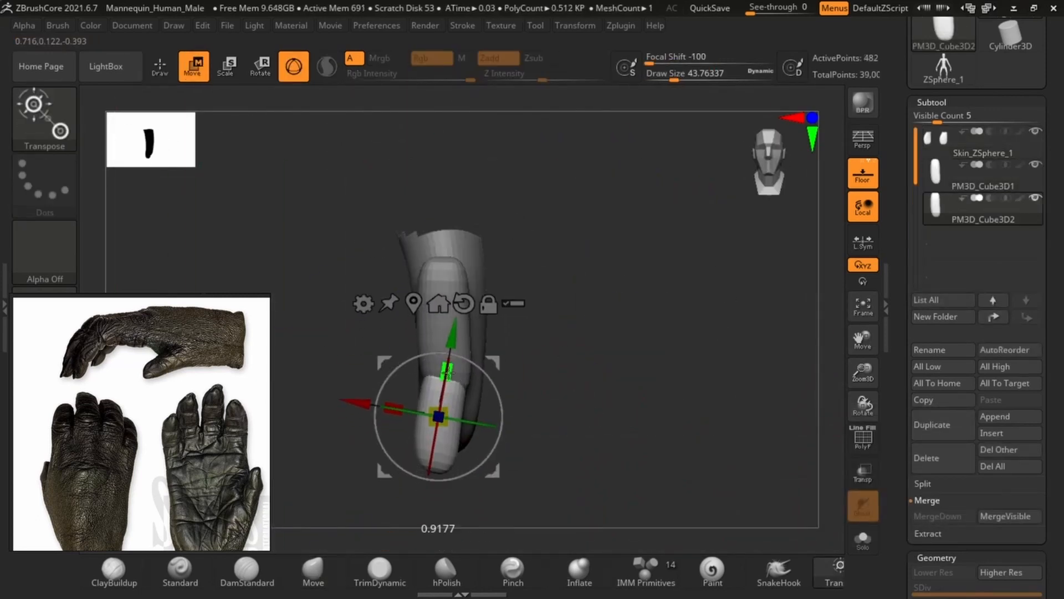
Add another cube finger segment and merge the finger pieces down into one subtool.
{"action": "left_click", "coordinate": [941, 515]}
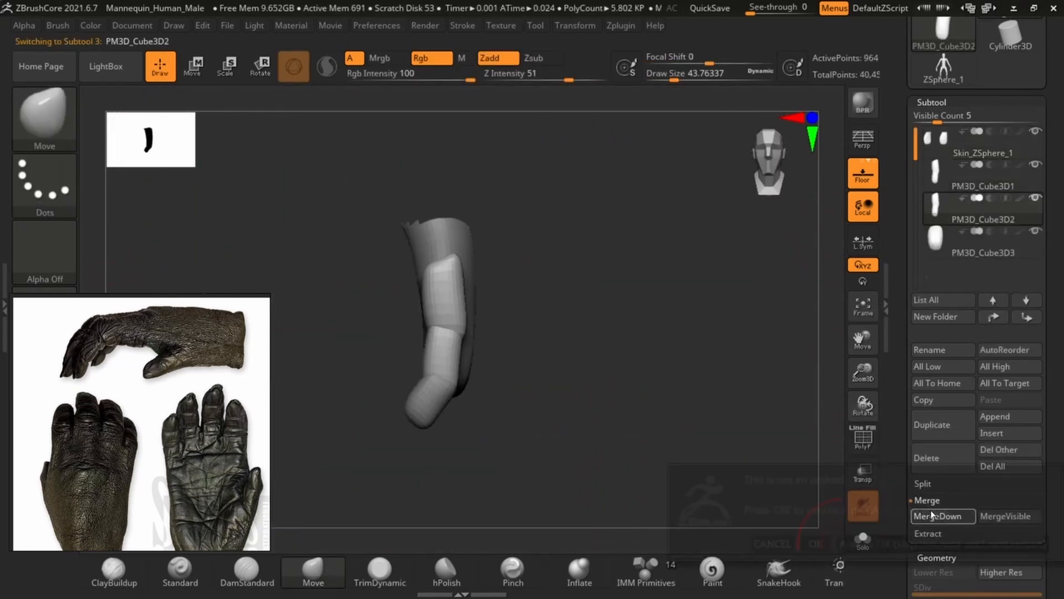
{"action": "left_click", "coordinate": [942, 516]}
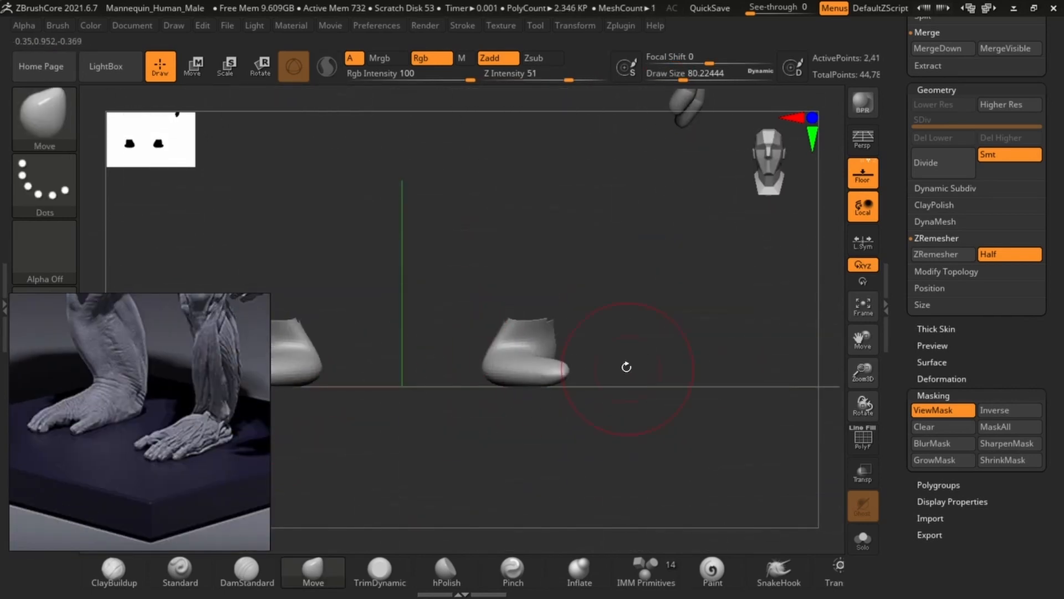
Place a rounded toe piece on the foot and puff it out with the Inflate brush.
{"action": "left_click_drag", "start_coordinate": [624, 367], "coordinate": [537, 380]}
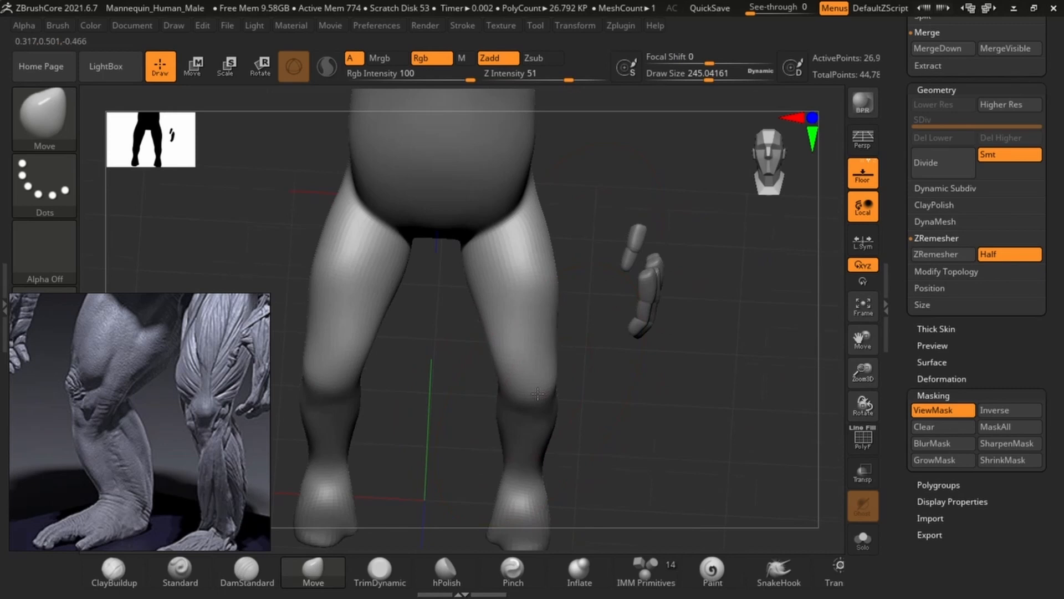
{"action": "left_click", "coordinate": [193, 66]}
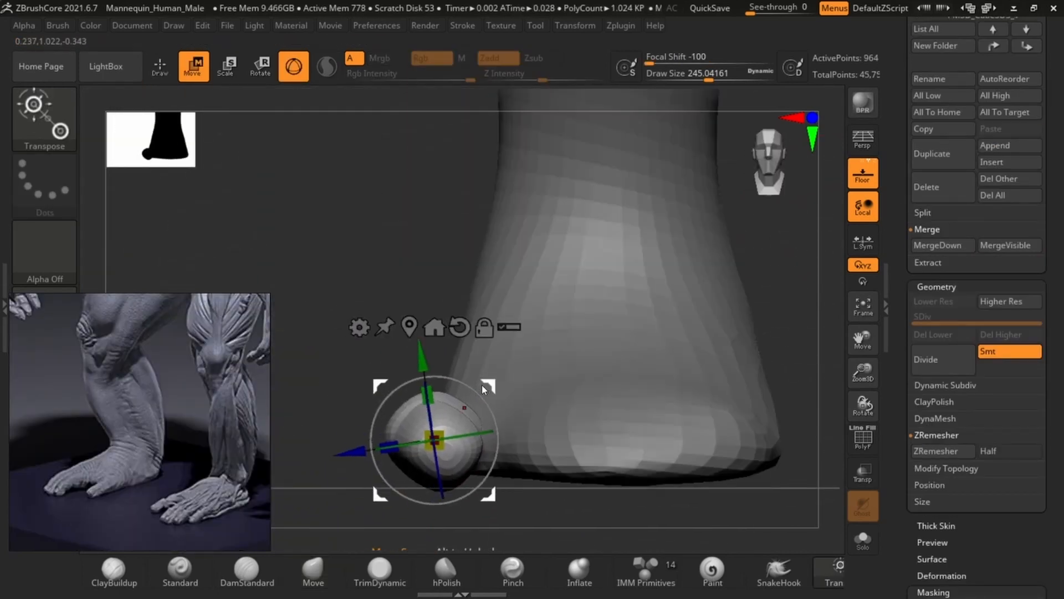
{"action": "left_click", "coordinate": [579, 569]}
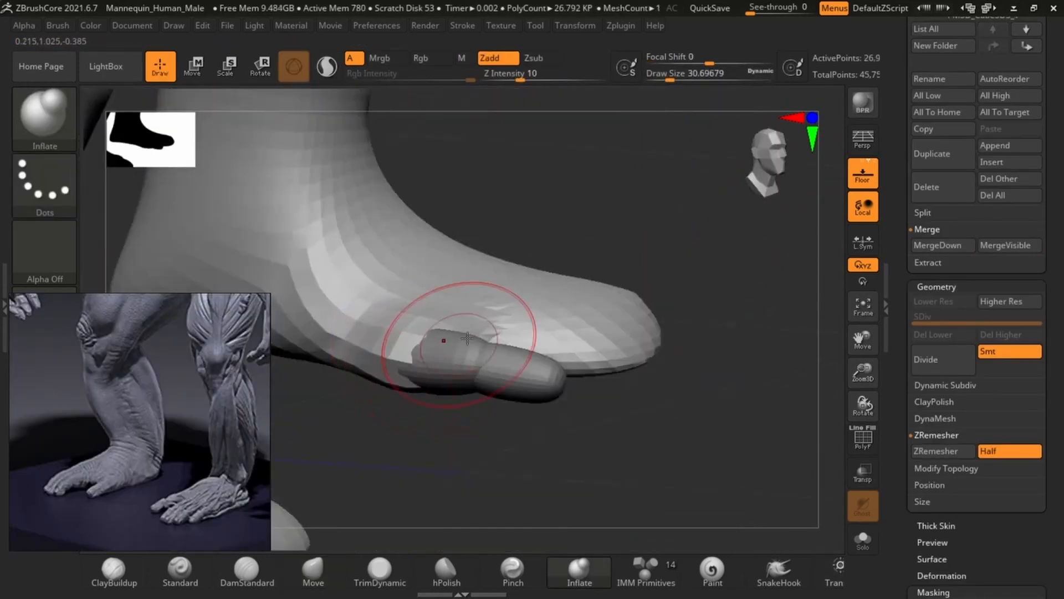
{"action": "left_click", "coordinate": [193, 65]}
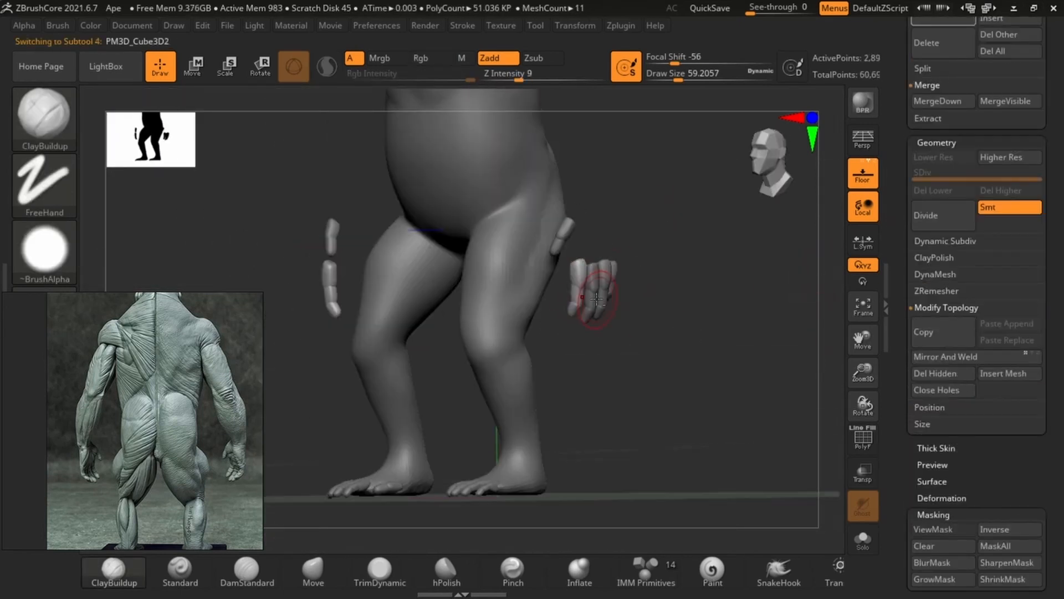
Select the subtool to start sketching rib and serratus forms on the torso.
{"action": "left_click", "coordinate": [942, 410]}
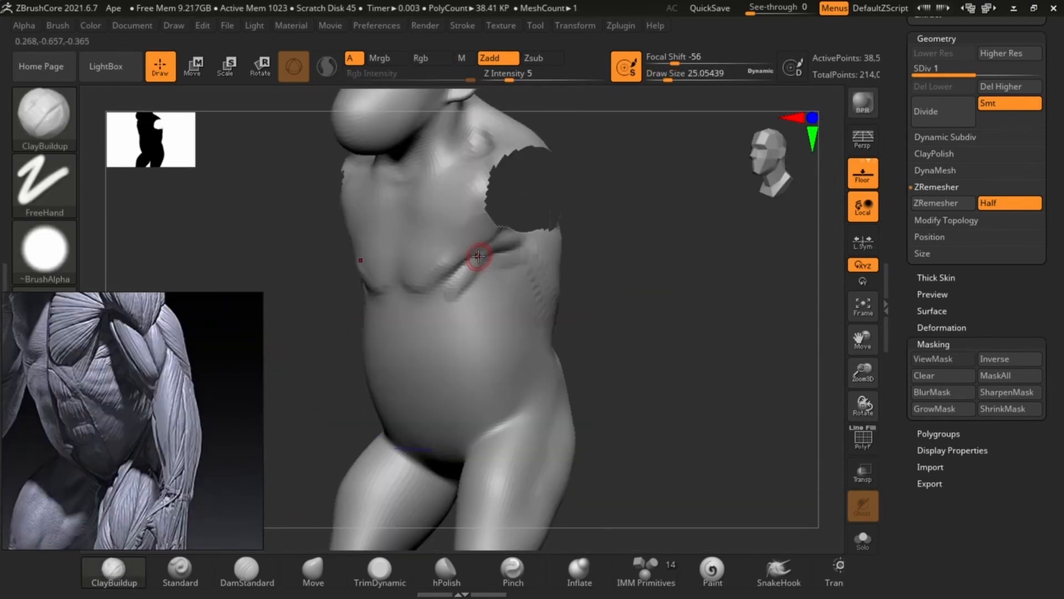
Carve rib grooves along the torso side with DamStandard, then build up the abdominal blocks with ClayBuildup.
{"action": "left_click", "coordinate": [247, 572]}
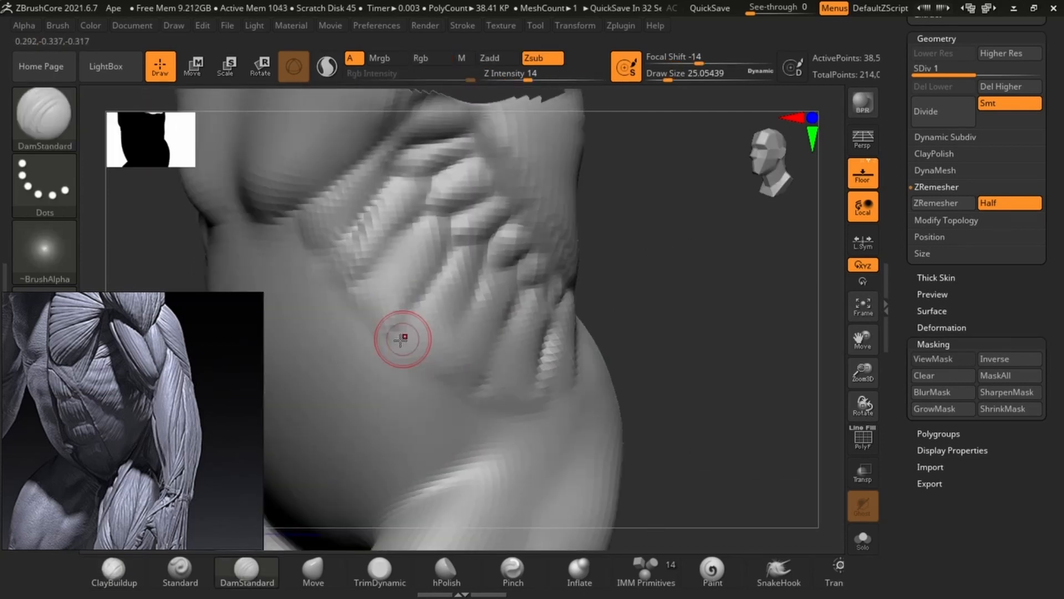
{"action": "left_click_drag", "start_coordinate": [400, 339], "coordinate": [600, 264]}
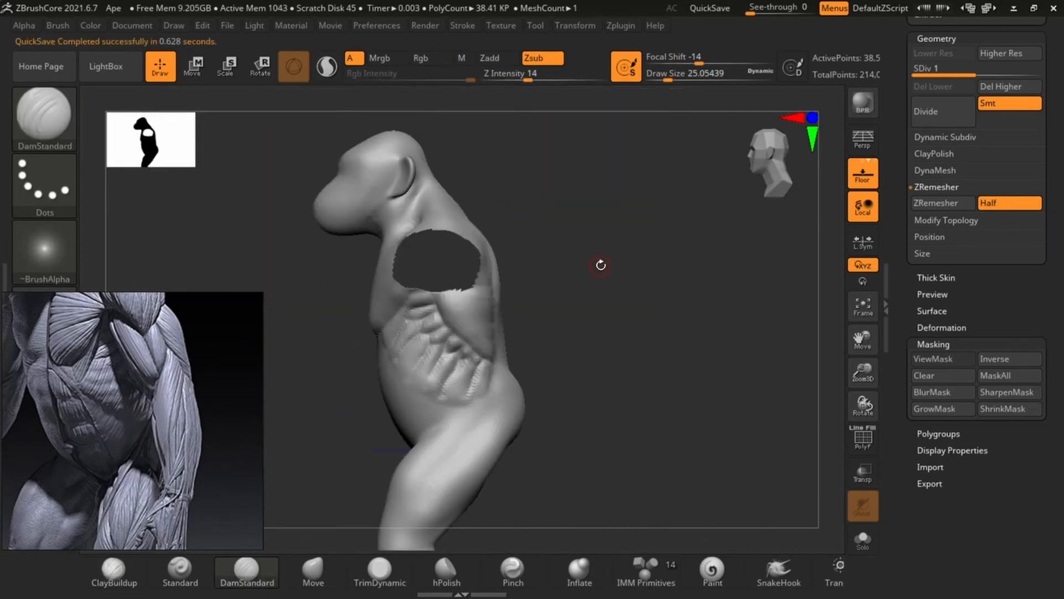
{"action": "left_click_drag", "start_coordinate": [601, 265], "coordinate": [395, 225]}
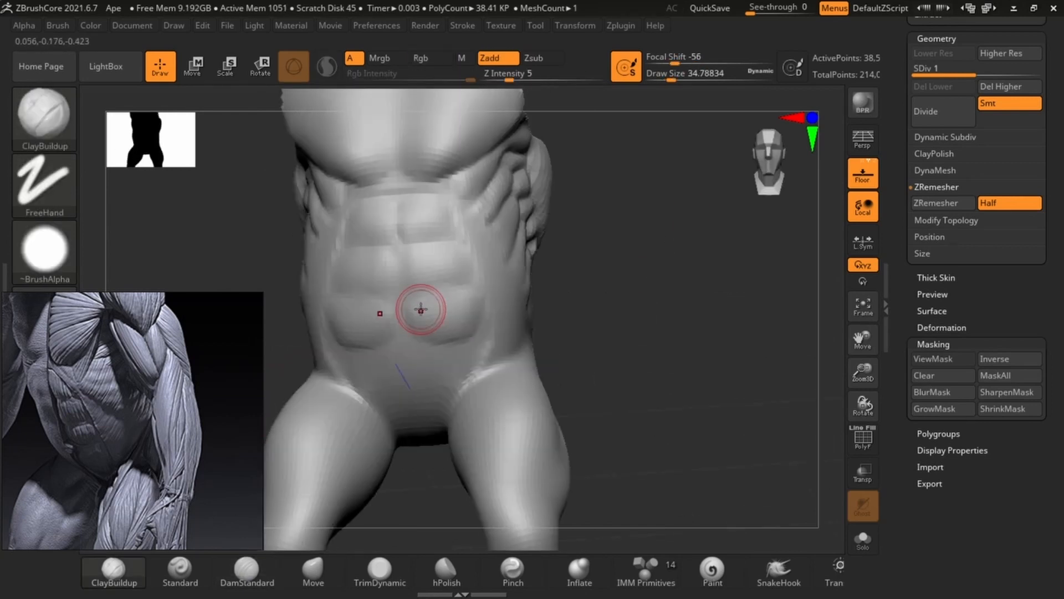
{"action": "left_click", "coordinate": [246, 569]}
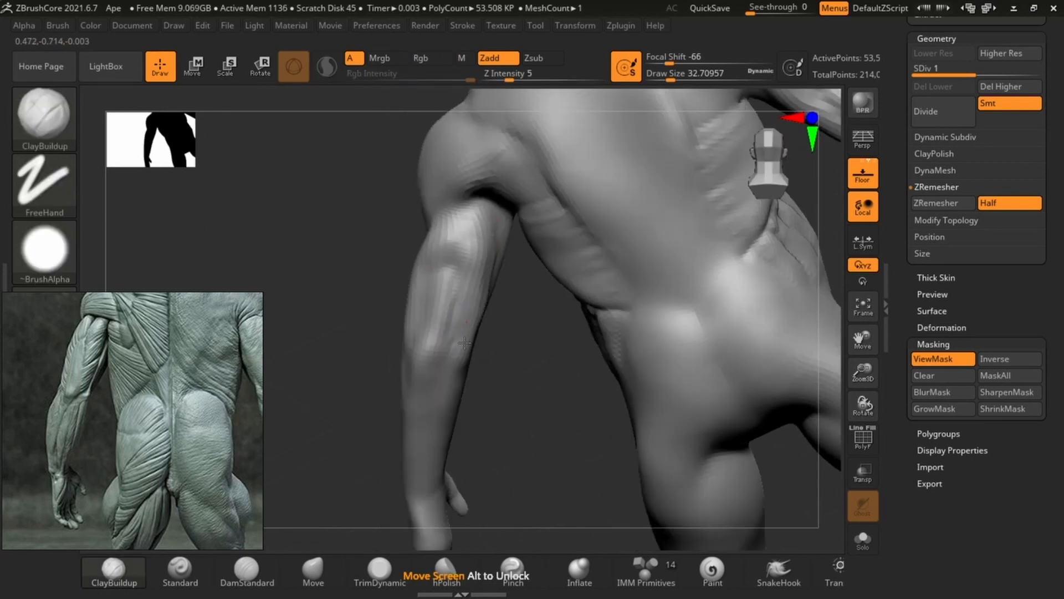
Orbit around the back and lower leg to check the shoulder and back muscle masses.
{"action": "left_click_drag", "start_coordinate": [464, 342], "coordinate": [315, 277]}
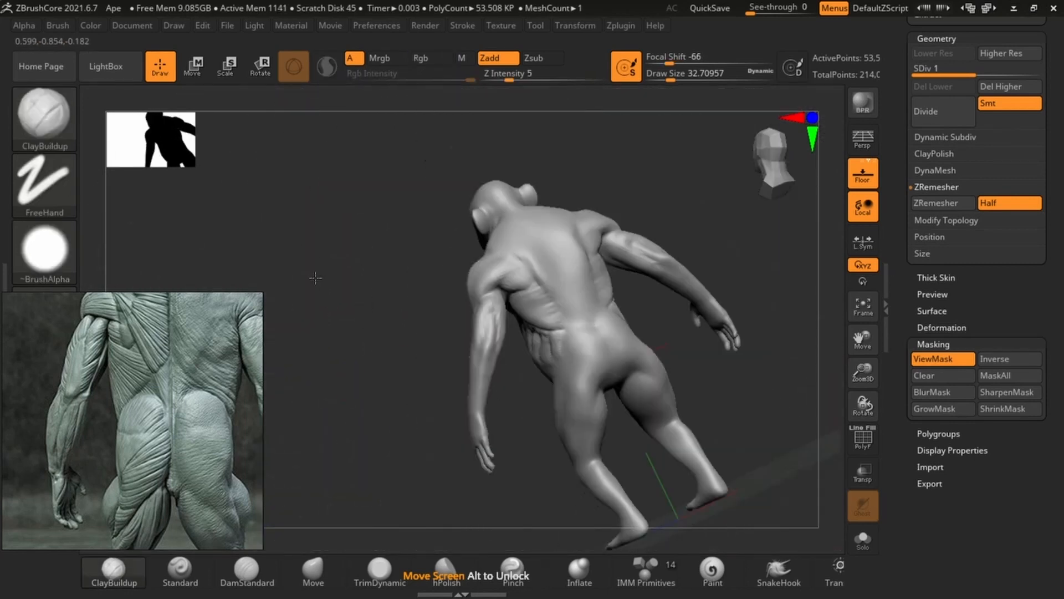
{"action": "left_click_drag", "start_coordinate": [315, 277], "coordinate": [530, 317]}
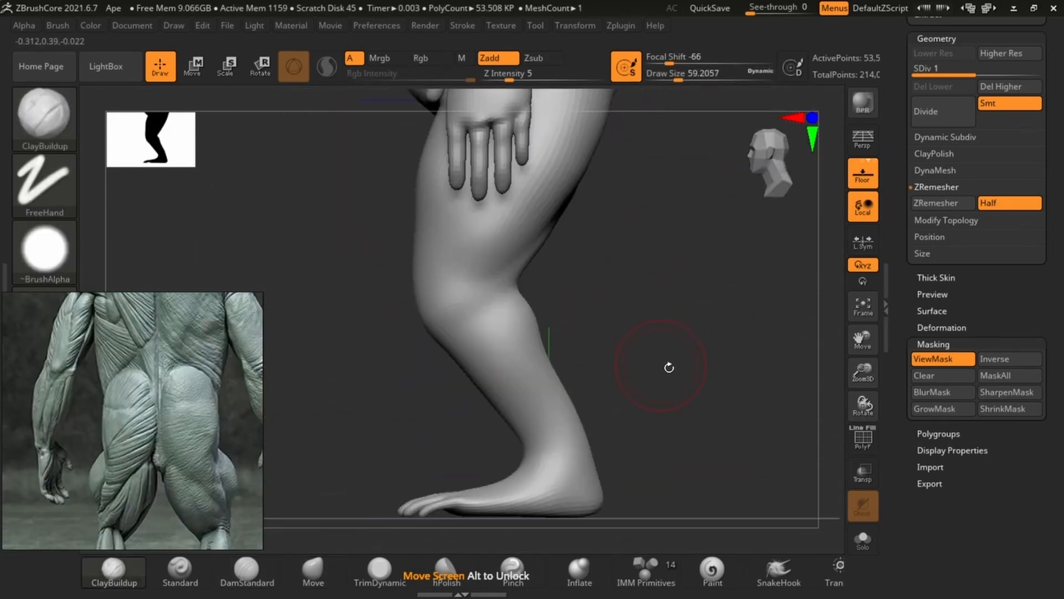
{"action": "left_click_drag", "start_coordinate": [669, 367], "coordinate": [314, 448]}
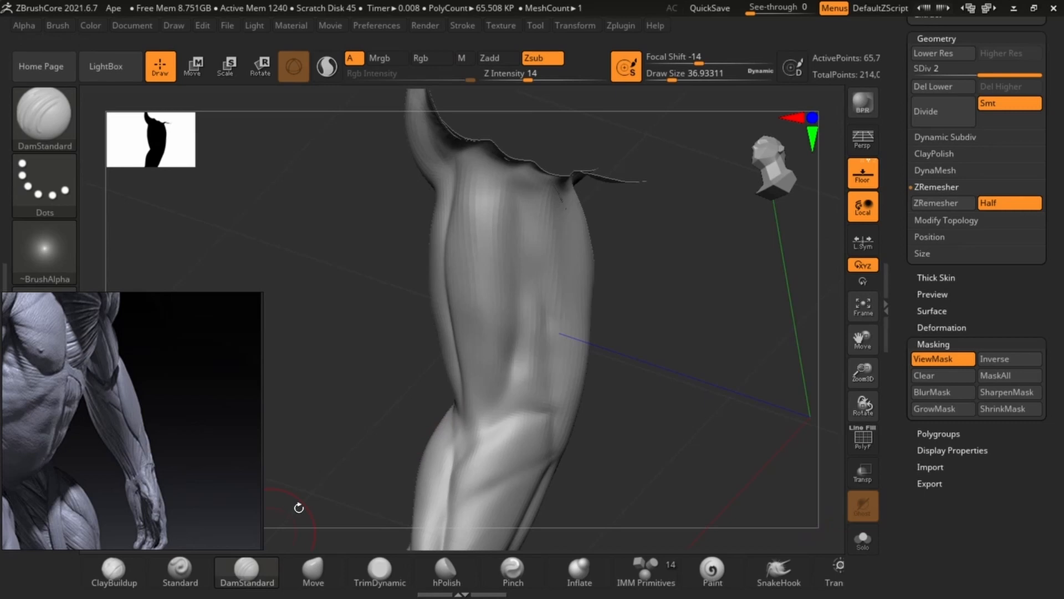
Carve grooves between the forearm muscles and build up form on the back of the hand.
{"action": "left_click_drag", "start_coordinate": [298, 508], "coordinate": [679, 267]}
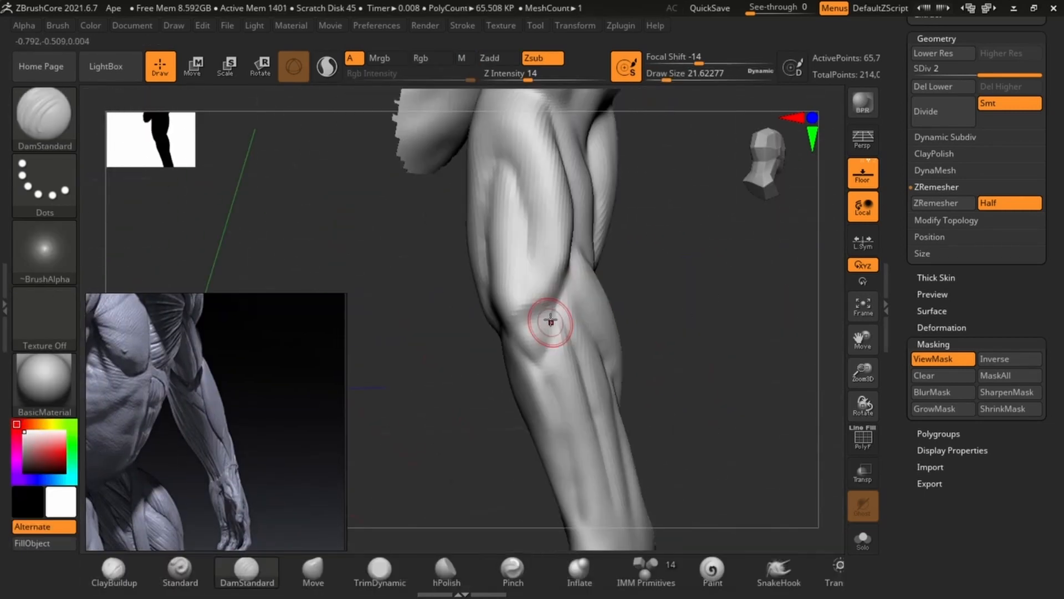
{"action": "left_click_drag", "start_coordinate": [550, 322], "coordinate": [598, 395]}
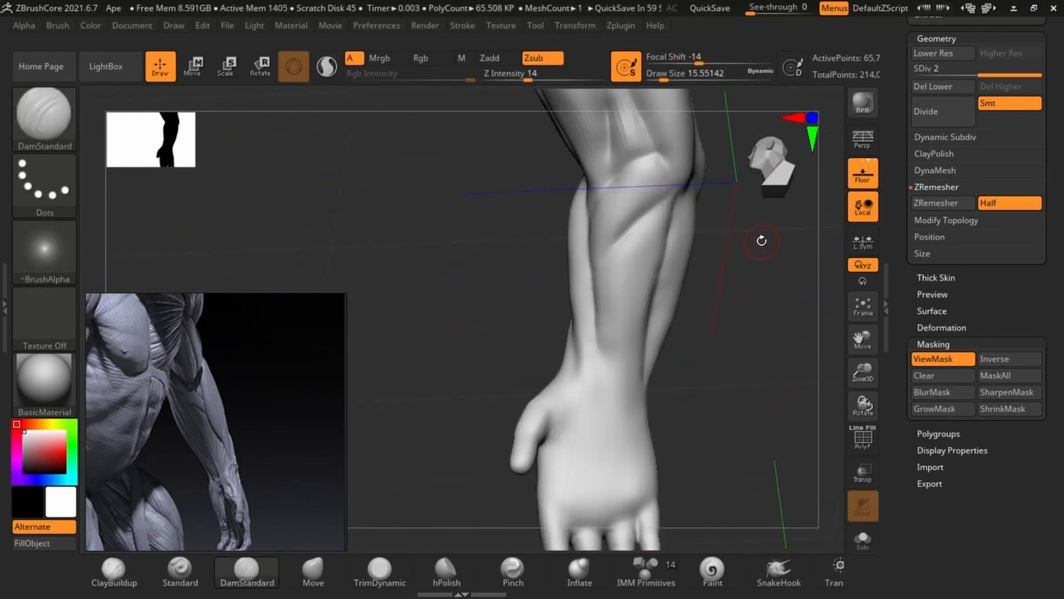
{"action": "left_click_drag", "start_coordinate": [761, 240], "coordinate": [550, 352]}
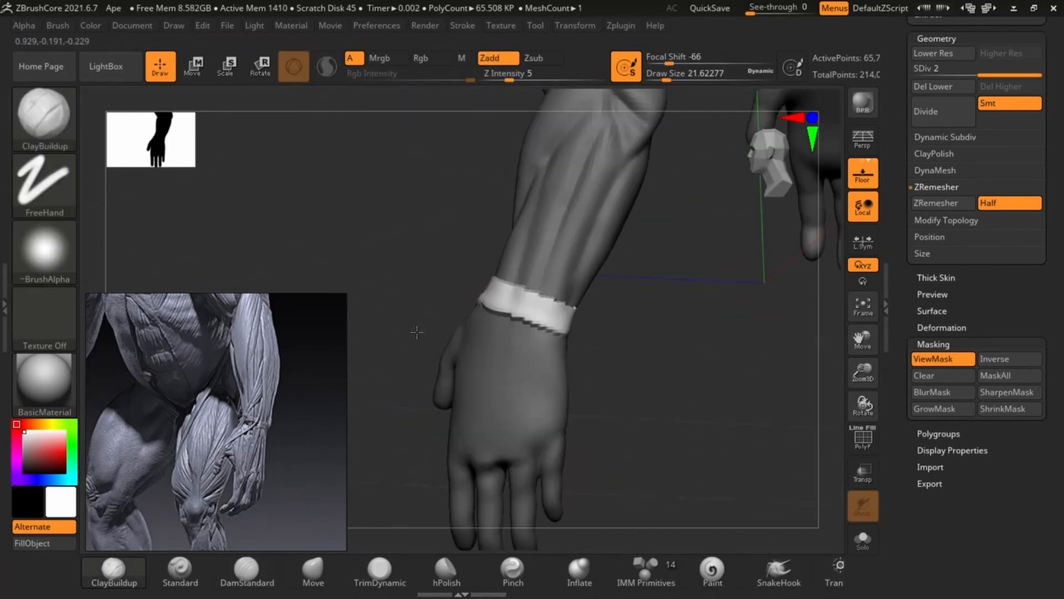
{"action": "left_click_drag", "start_coordinate": [418, 332], "coordinate": [674, 389]}
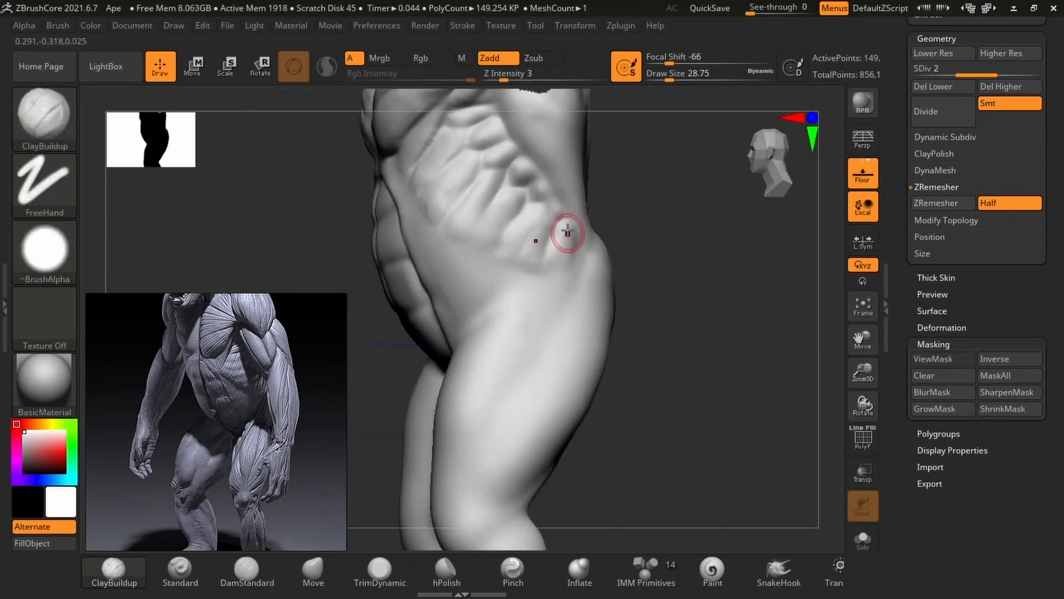
Add volume to the flank oblique and build up muscle on the lower thigh with ClayBuildup.
{"action": "left_click", "coordinate": [326, 65]}
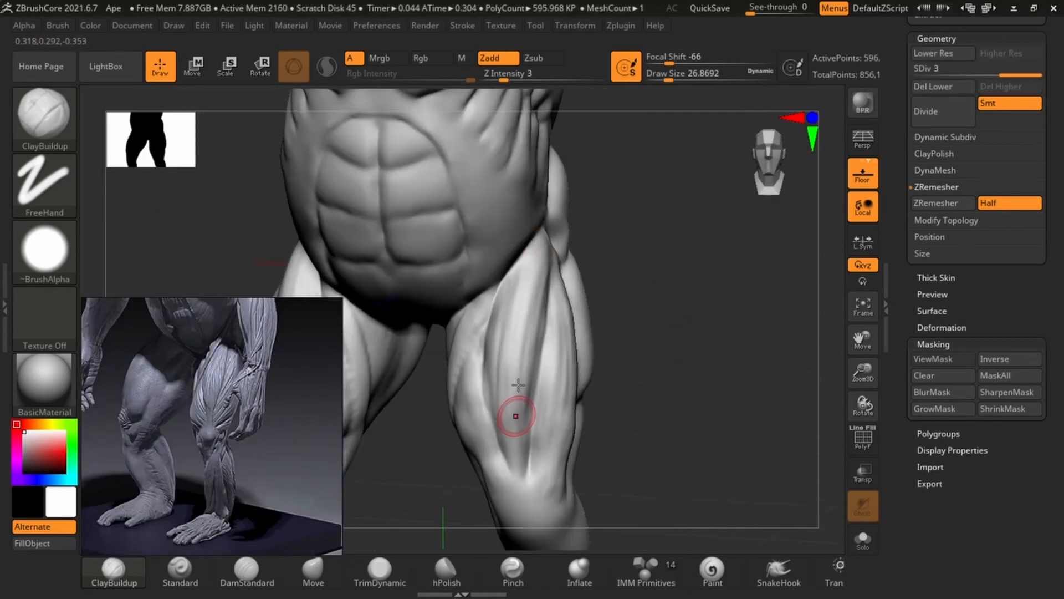
{"action": "left_click_drag", "start_coordinate": [516, 407], "coordinate": [543, 244]}
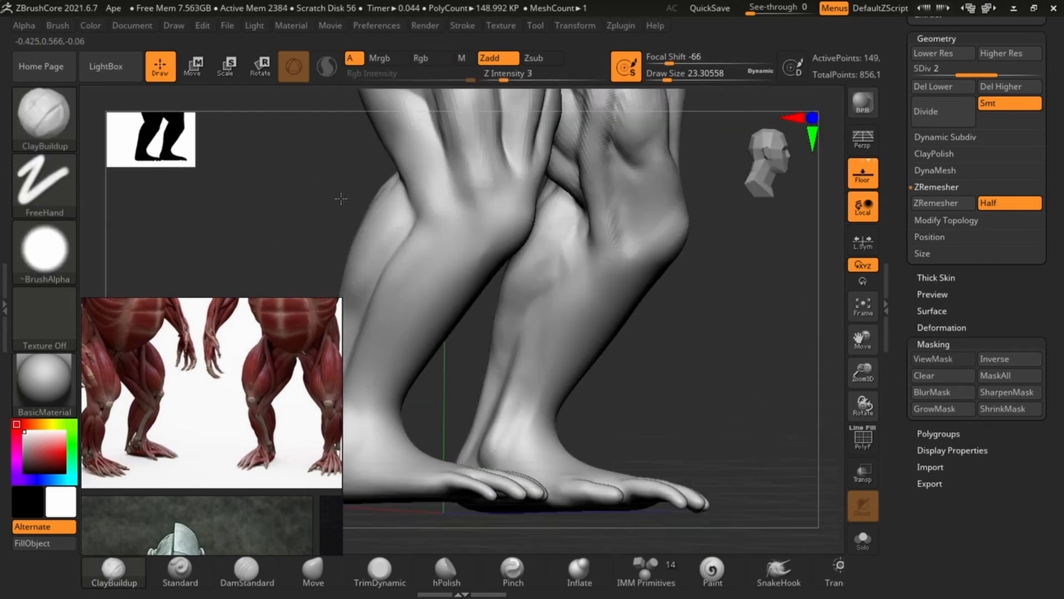
Shape the calf muscle on the lower leg with ClayBuildup.
{"action": "left_click_drag", "start_coordinate": [339, 197], "coordinate": [639, 329]}
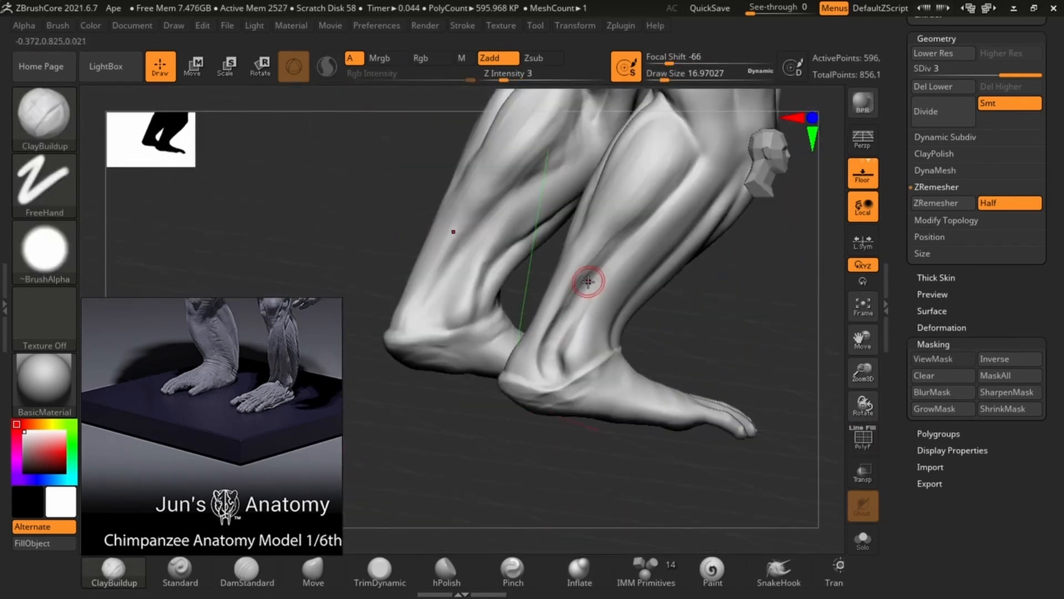
{"action": "left_click_drag", "start_coordinate": [587, 281], "coordinate": [625, 341]}
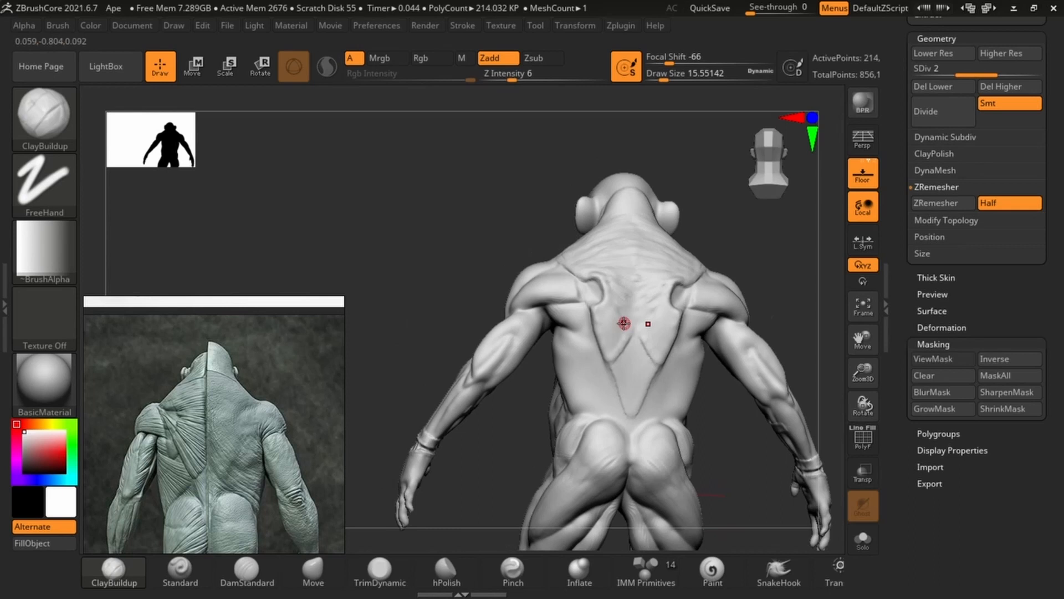
Add clay to the upper back and shape the upper arm and forearm muscles near the elbow.
{"action": "left_click", "coordinate": [1008, 54]}
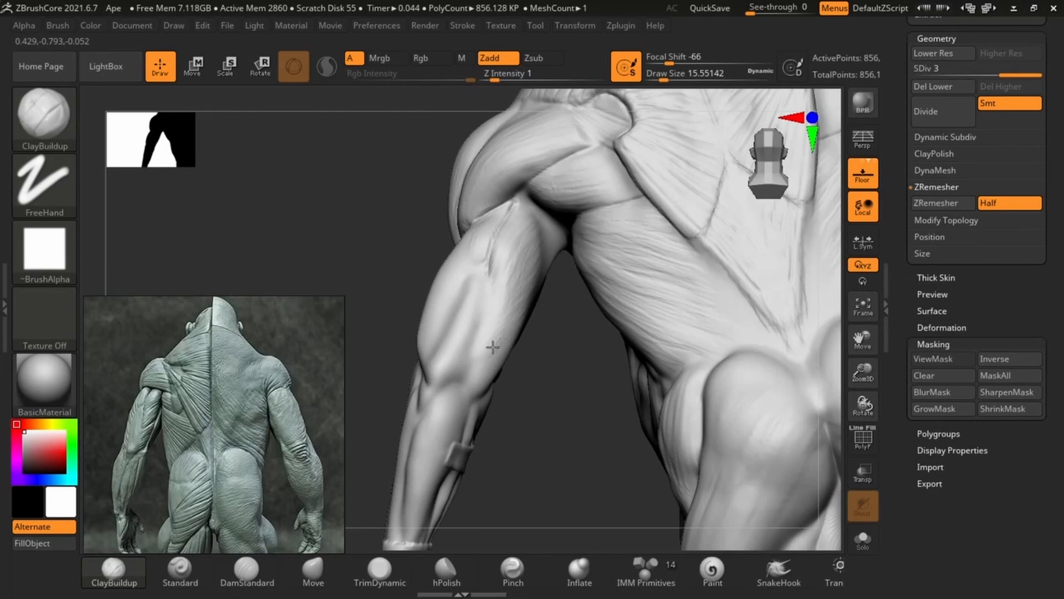
{"action": "left_click_drag", "start_coordinate": [489, 346], "coordinate": [434, 353]}
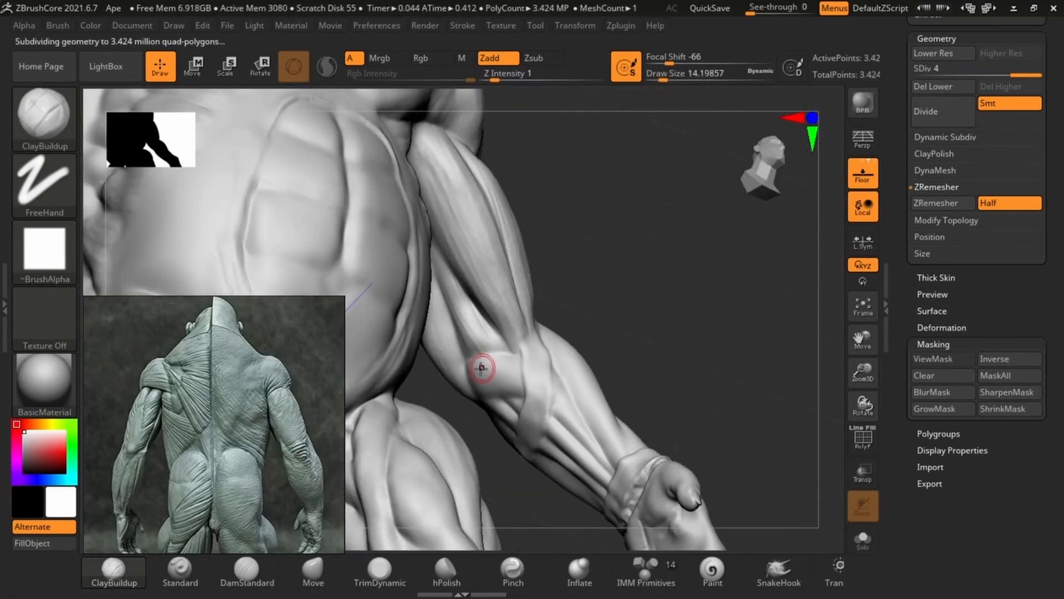
{"action": "left_click_drag", "start_coordinate": [483, 367], "coordinate": [669, 388]}
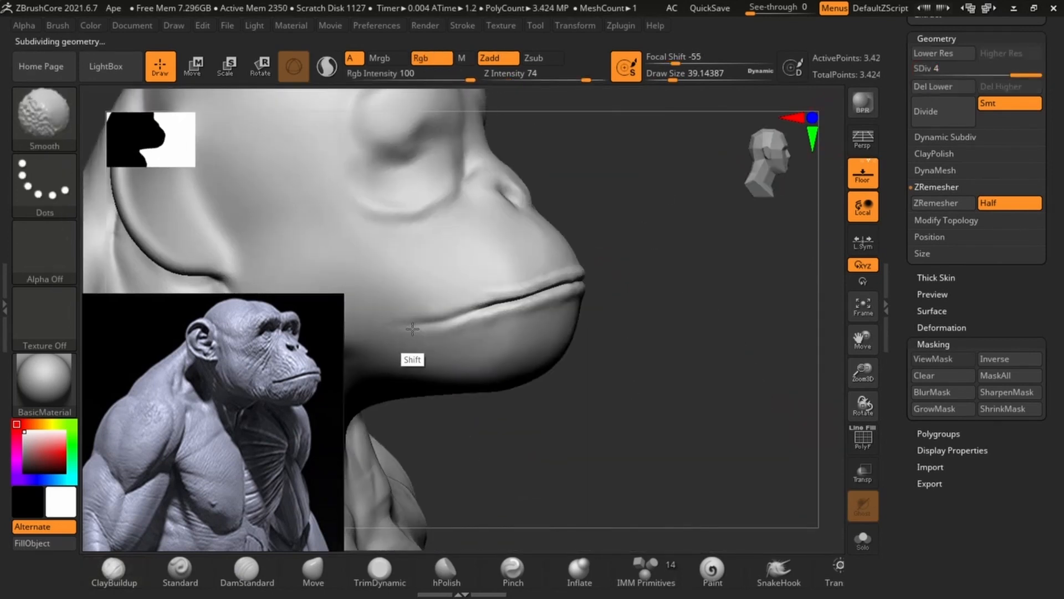
Smooth the lower lip and chin, then stroke muscle fibres onto the middle back with ClayBuildup.
{"action": "left_click_drag", "start_coordinate": [412, 329], "coordinate": [461, 279]}
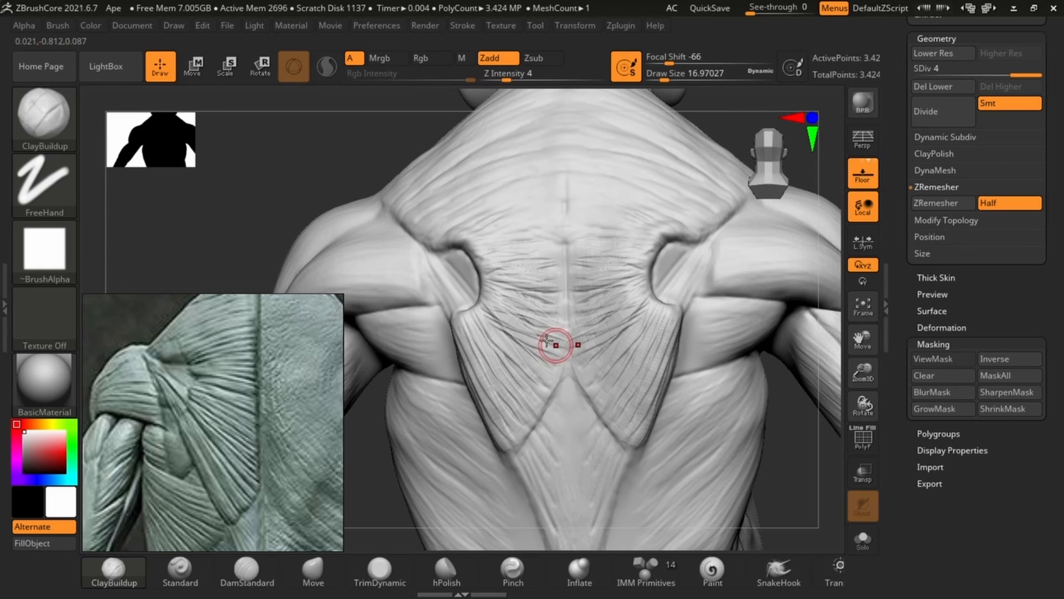
{"action": "left_click_drag", "start_coordinate": [556, 345], "coordinate": [495, 332]}
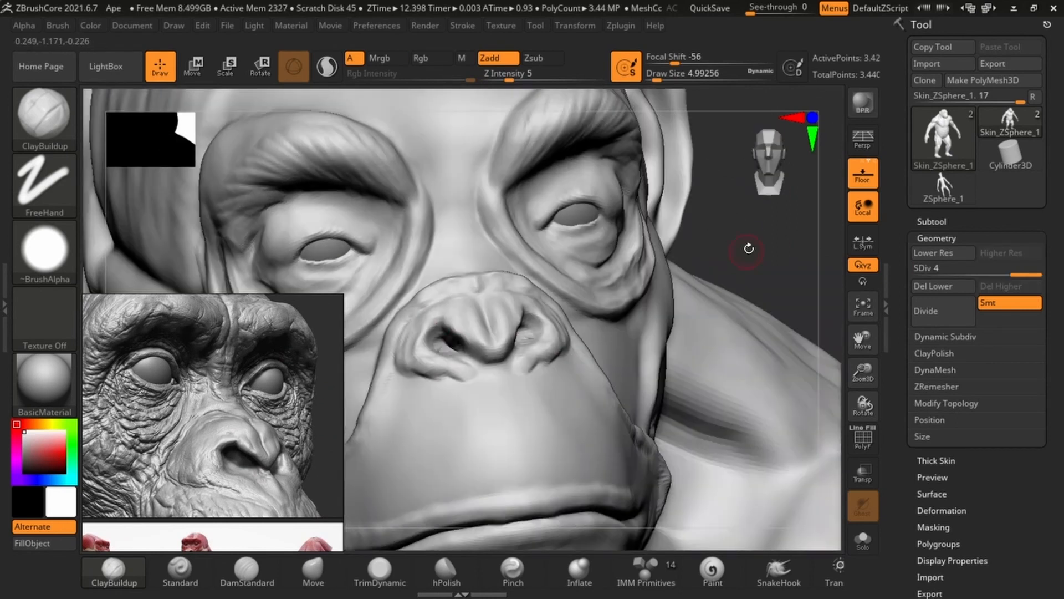
Adjust brush size and carve wrinkle creases along the ape's muzzle and cheek with DamStandard.
{"action": "left_click_drag", "start_coordinate": [746, 252], "coordinate": [455, 268]}
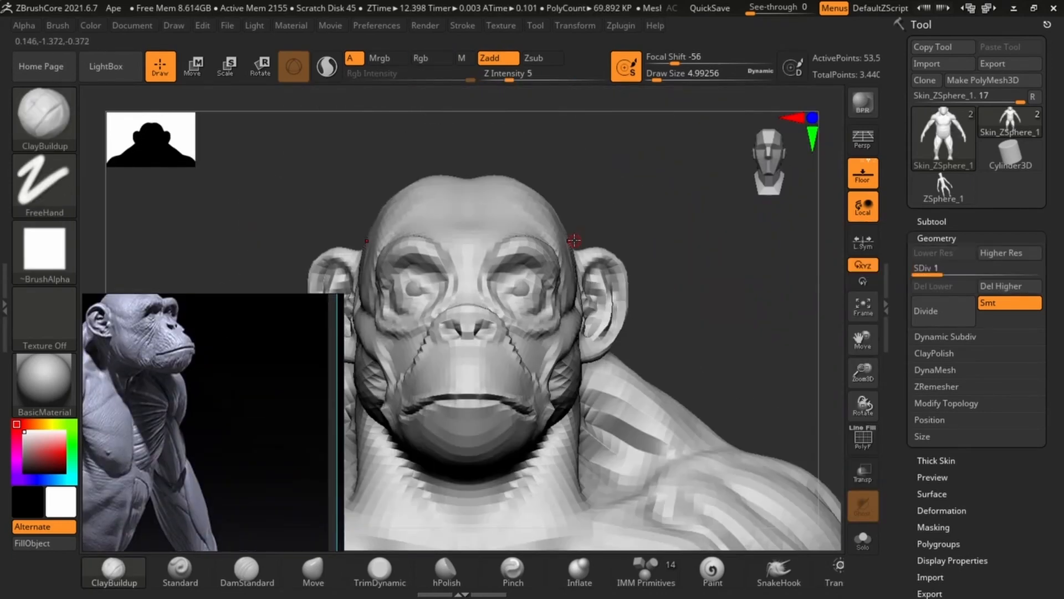
{"action": "left_click", "coordinate": [925, 310]}
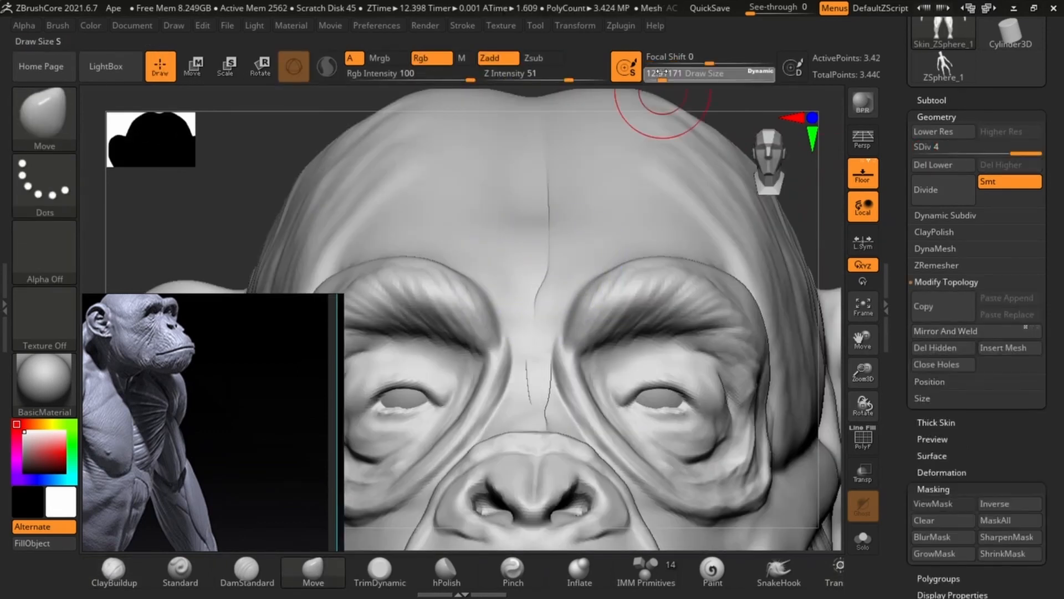
{"action": "left_click", "coordinate": [942, 132]}
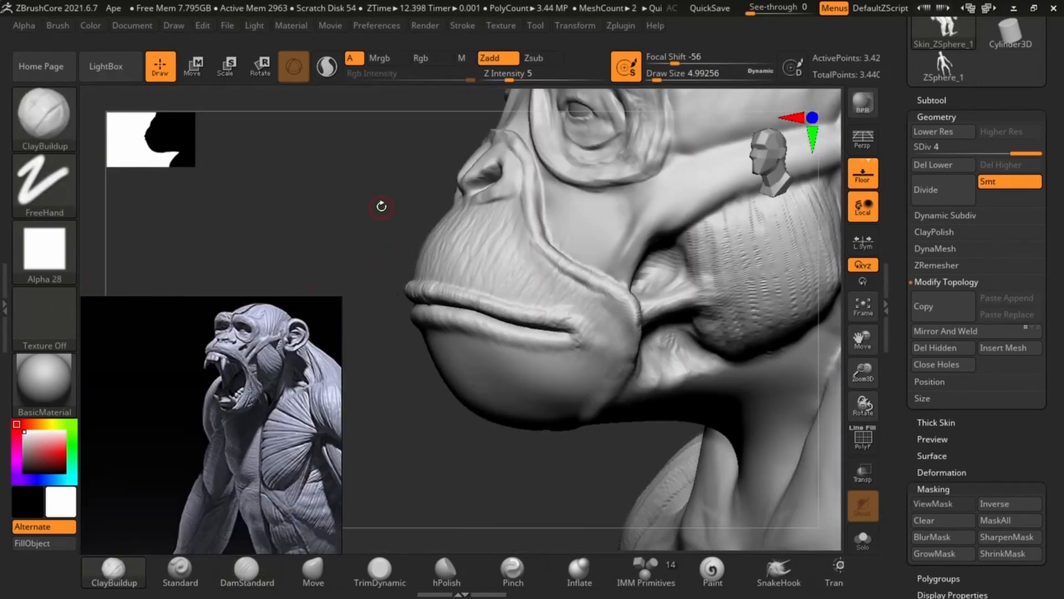
{"action": "left_click_drag", "start_coordinate": [381, 207], "coordinate": [579, 201]}
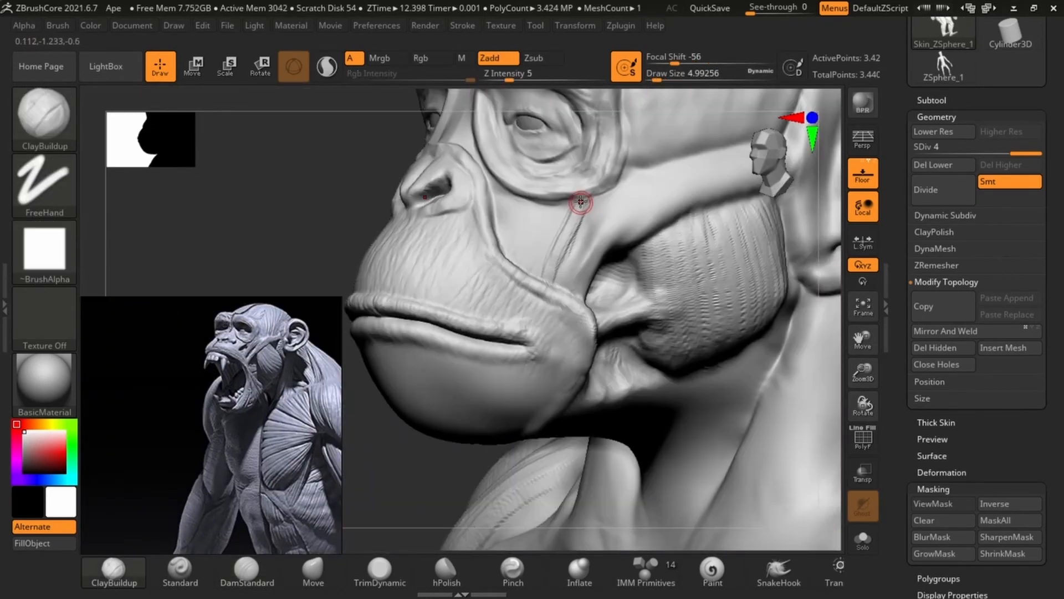
{"action": "left_click", "coordinate": [246, 572]}
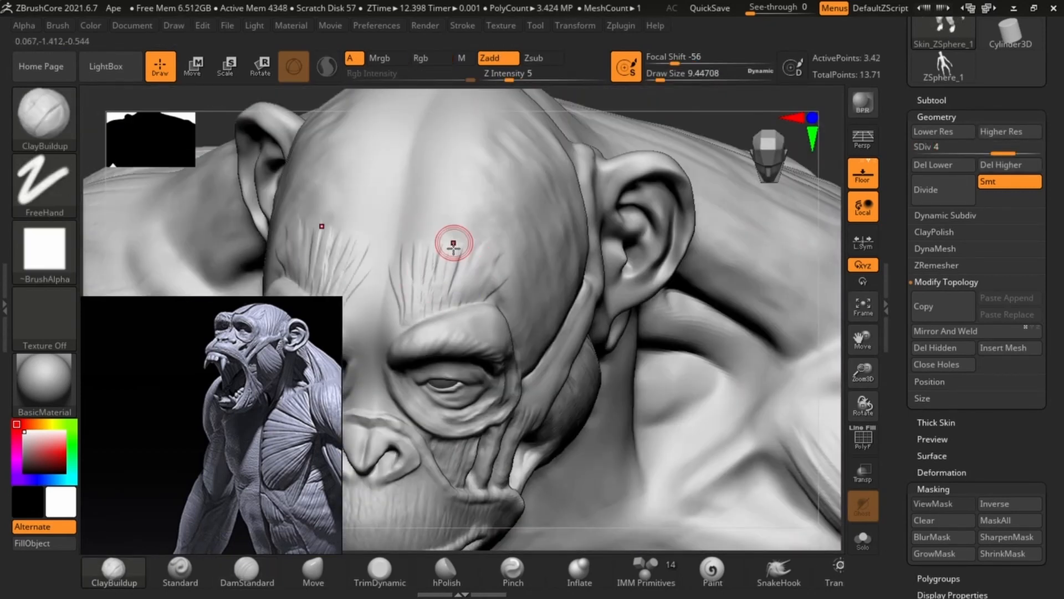
Sculpt and smooth the throat beneath the ape's chin at a lower subdivision.
{"action": "left_click_drag", "start_coordinate": [451, 243], "coordinate": [543, 237]}
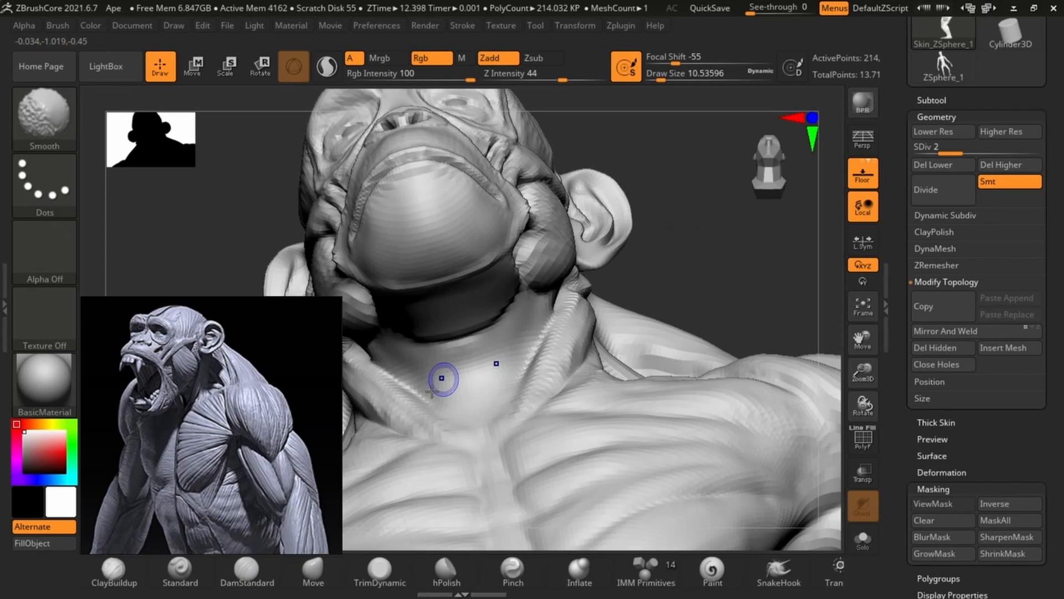
Switch to the hand subtool and pick DamStandard to carve skin creases.
{"action": "left_click", "coordinate": [941, 190]}
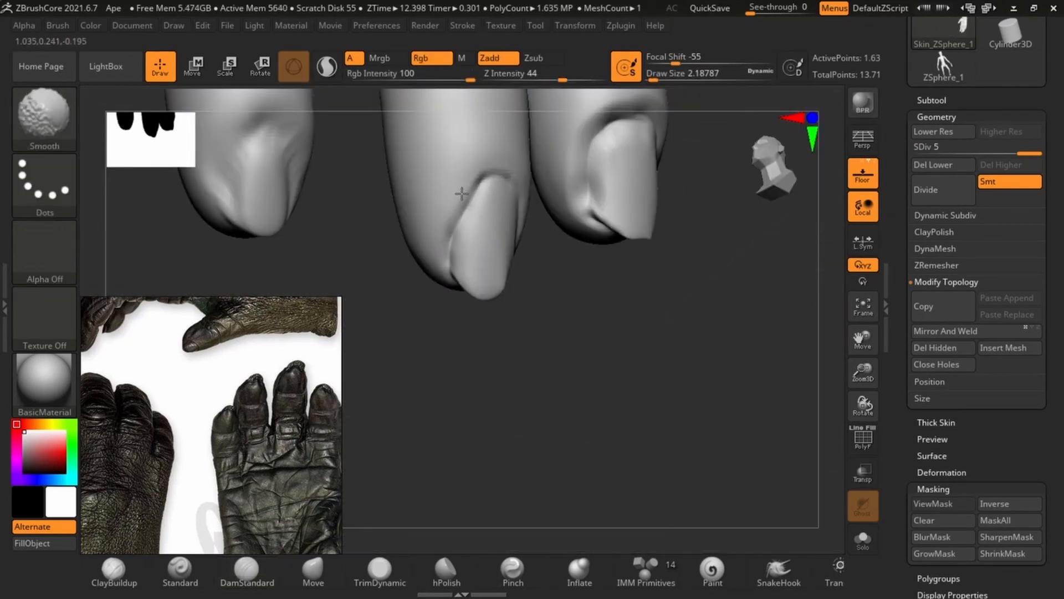
{"action": "left_click", "coordinate": [246, 570]}
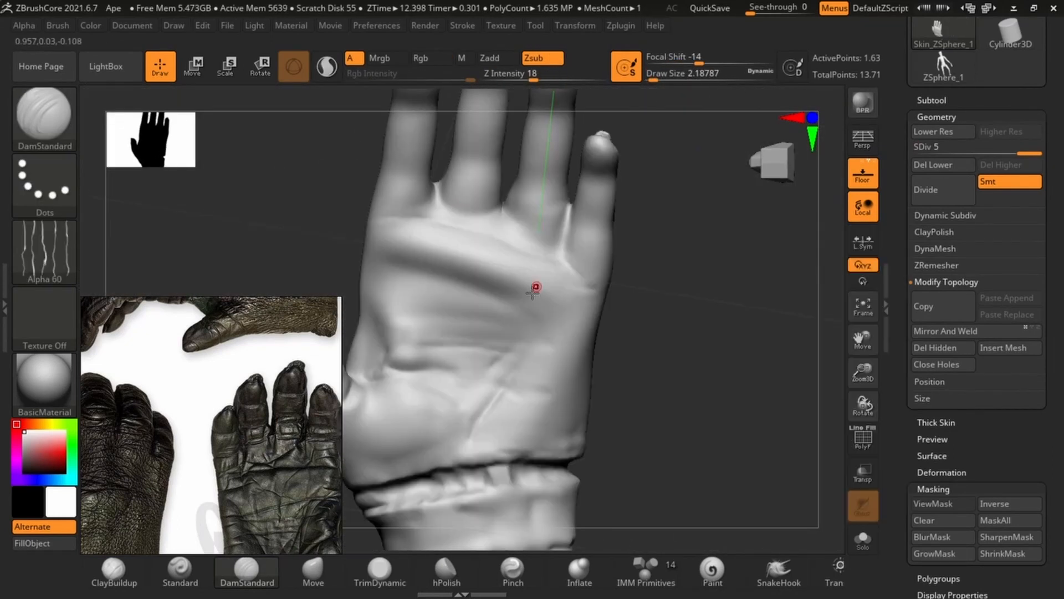